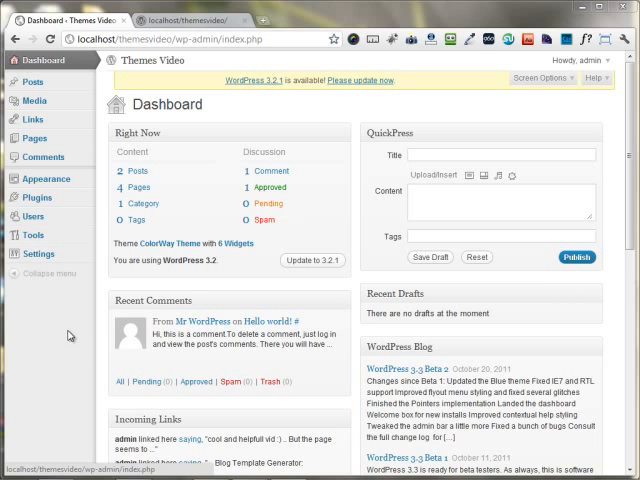
Step: Open ColorWay Theme Options from the Appearance menu in the admin sidebar
{"action": "left_click", "coordinate": [46, 178]}
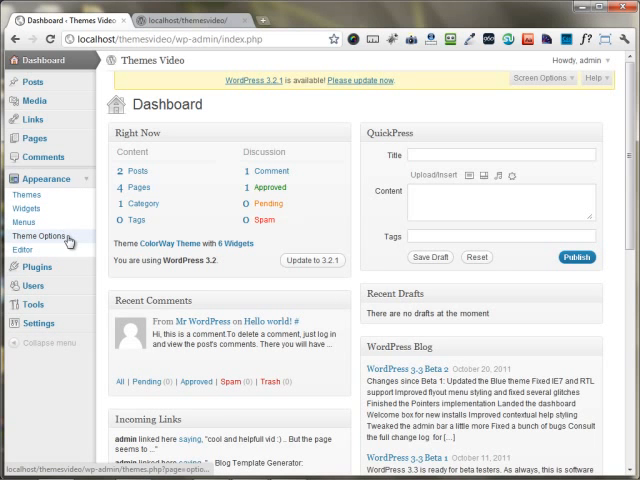
{"action": "left_click", "coordinate": [42, 235]}
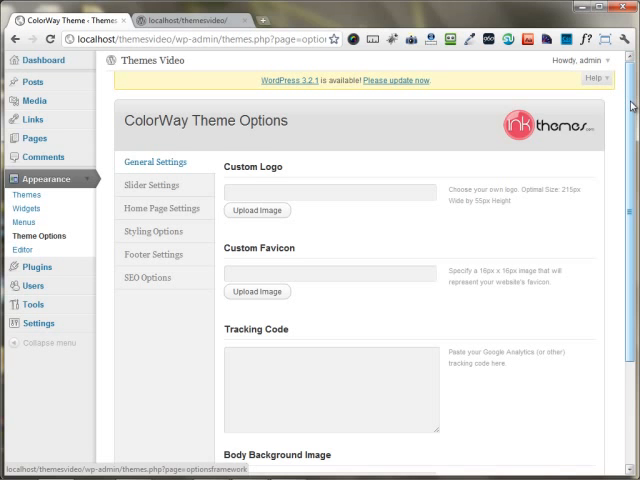
{"action": "mouse_move", "coordinate": [378, 118]}
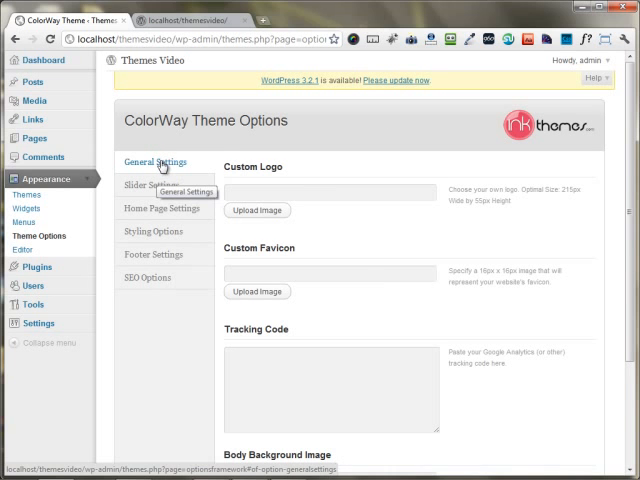
{"action": "left_click", "coordinate": [151, 185]}
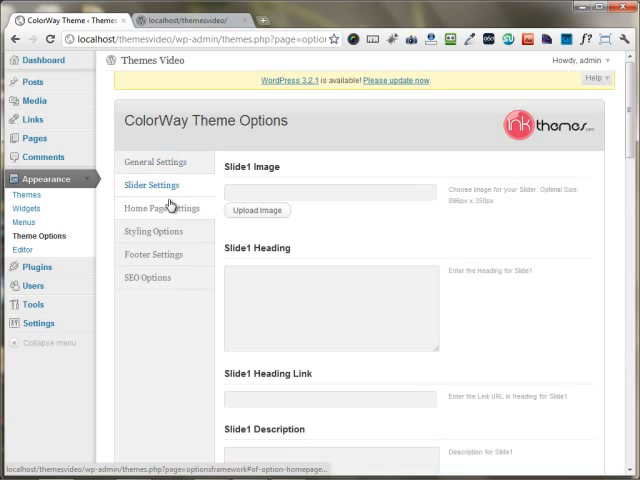
{"action": "left_click", "coordinate": [163, 208]}
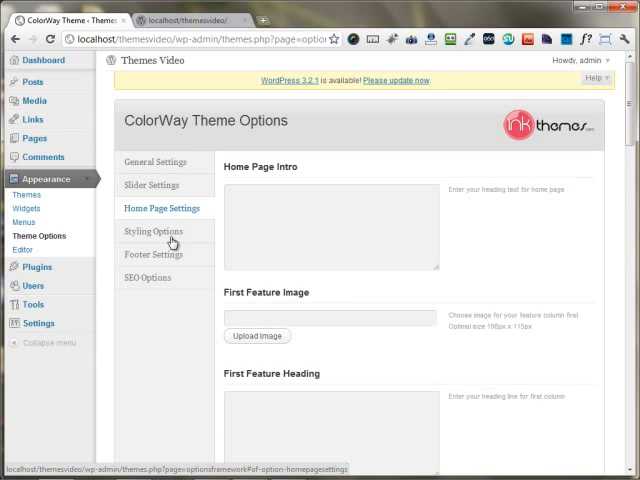
{"action": "left_click", "coordinate": [154, 231]}
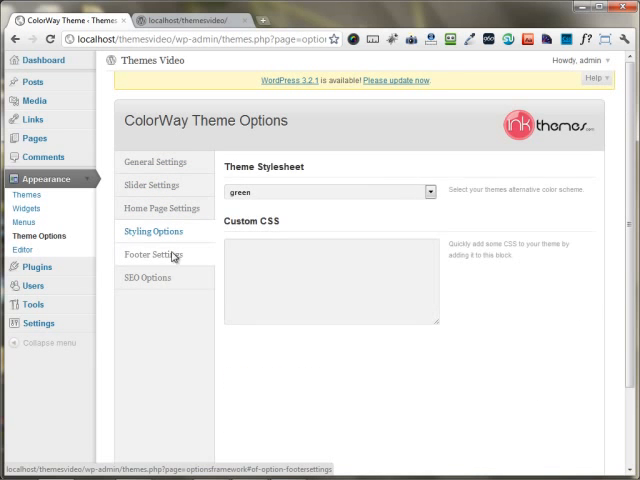
{"action": "left_click", "coordinate": [148, 277]}
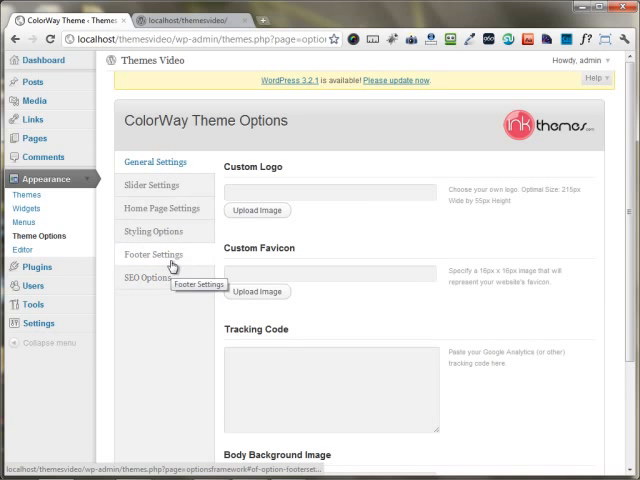
{"action": "mouse_move", "coordinate": [155, 302]}
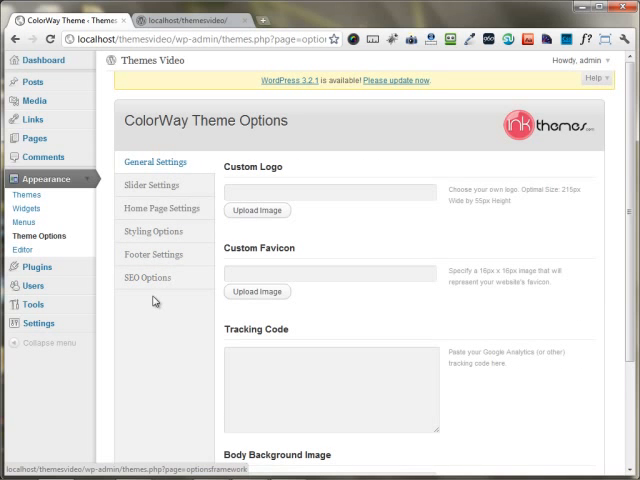
{"action": "mouse_move", "coordinate": [197, 175]}
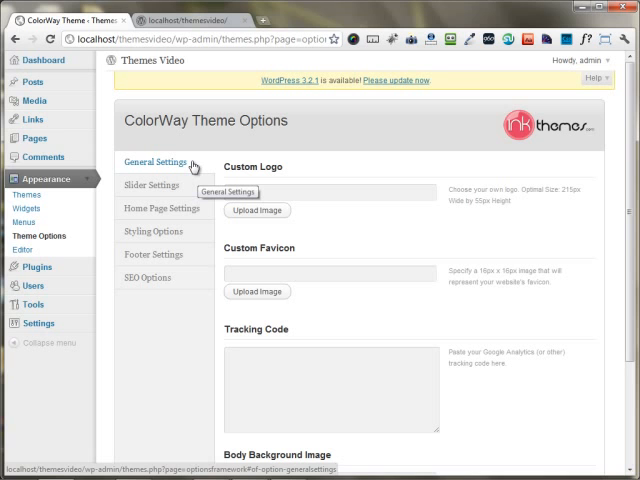
{"action": "mouse_move", "coordinate": [305, 166]}
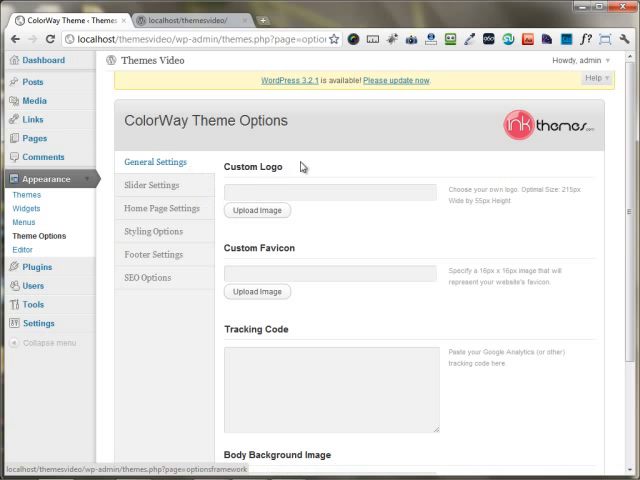
Step: Review the Custom Logo and Tracking Code fields, then switch to Slider Settings
{"action": "left_click", "coordinate": [330, 190]}
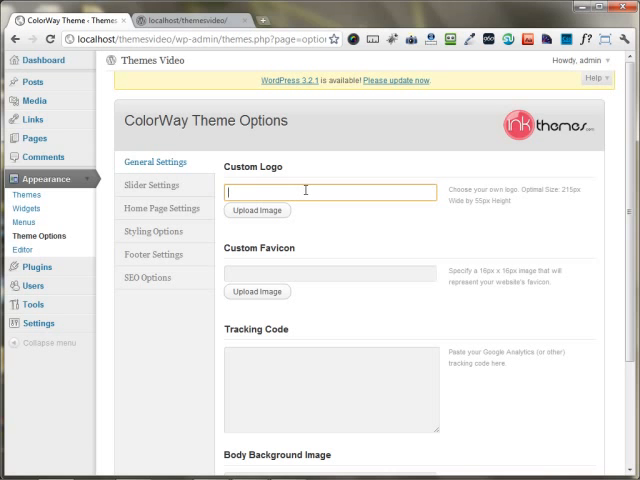
{"action": "left_click", "coordinate": [330, 390]}
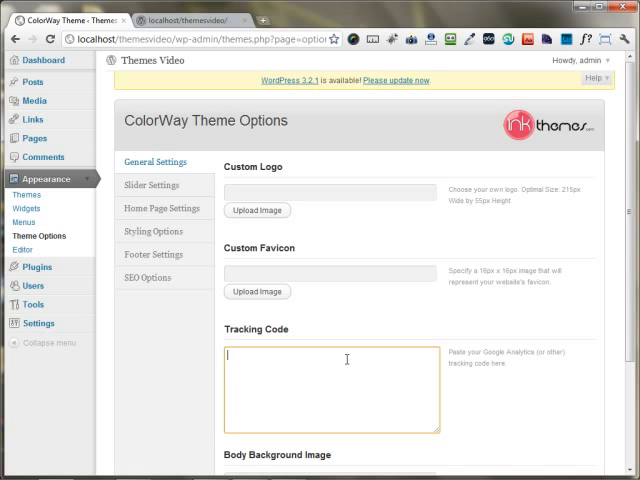
{"action": "scroll", "scroll_direction": "down", "scroll_amount": 3}
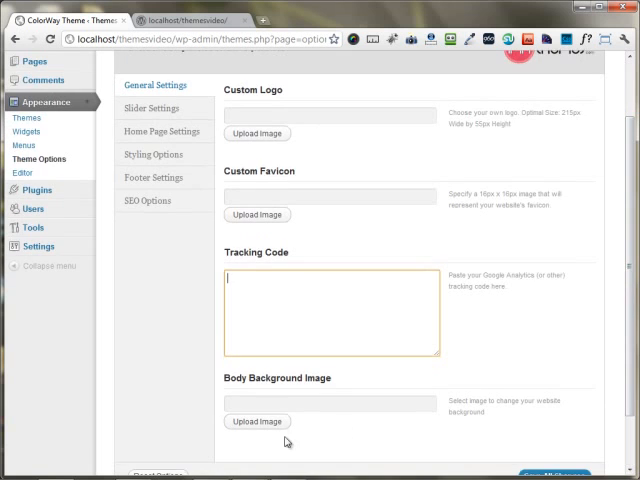
{"action": "scroll", "scroll_direction": "up", "scroll_amount": 3}
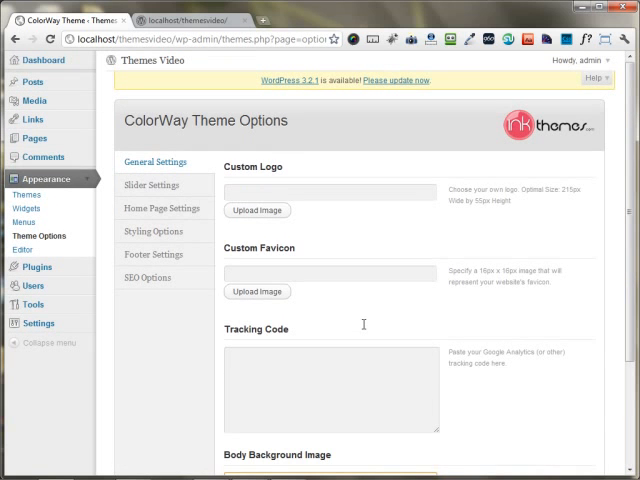
{"action": "left_click", "coordinate": [152, 185]}
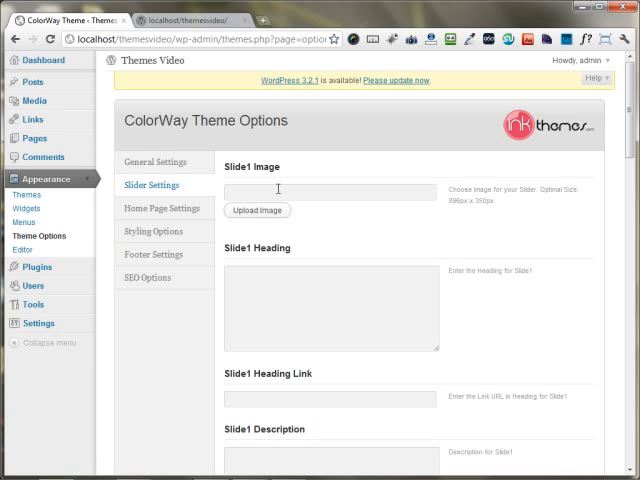
Step: Review Home Page Settings' First Feature Image field, then show Styling Options
{"action": "left_click", "coordinate": [161, 208]}
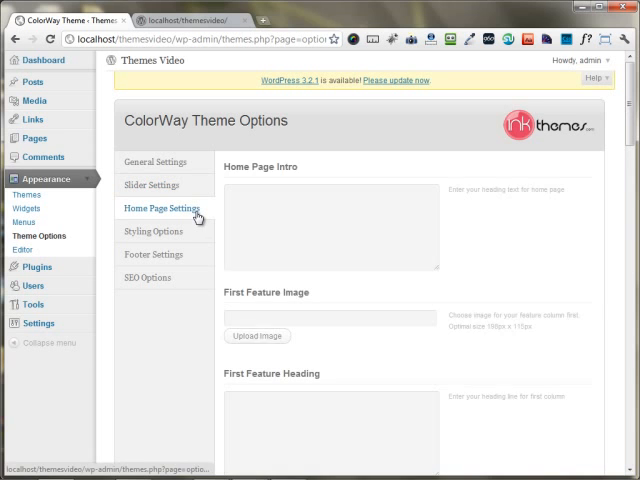
{"action": "left_click", "coordinate": [330, 225]}
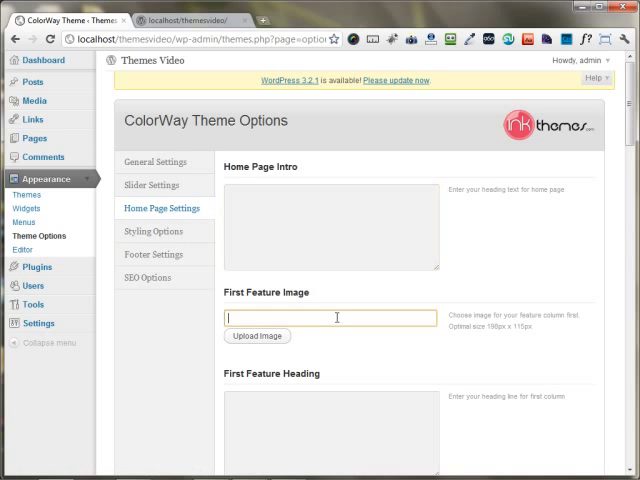
{"action": "left_click", "coordinate": [153, 231]}
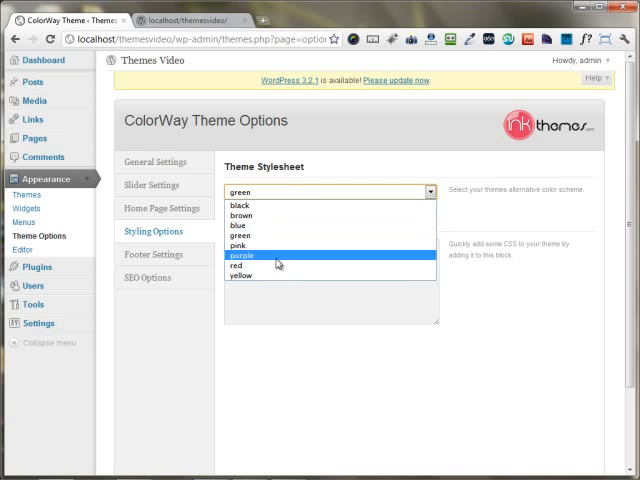
Step: Keep the green theme stylesheet and show Footer Settings
{"action": "left_click", "coordinate": [243, 236]}
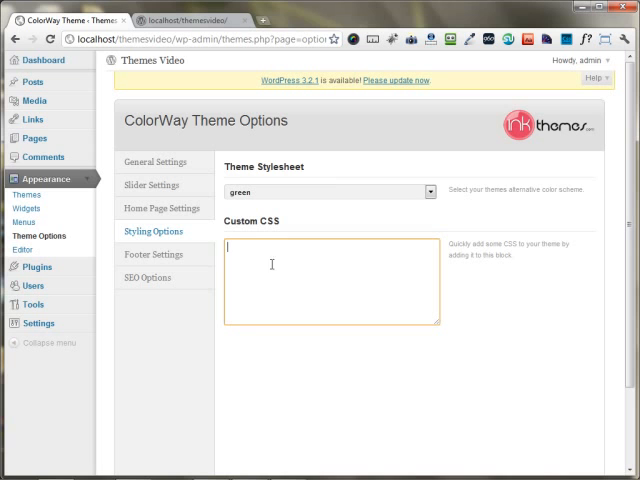
{"action": "left_click", "coordinate": [154, 254]}
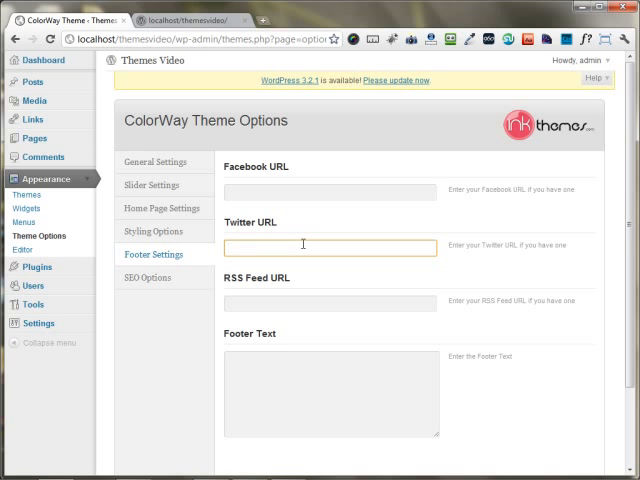
{"action": "mouse_move", "coordinate": [267, 318]}
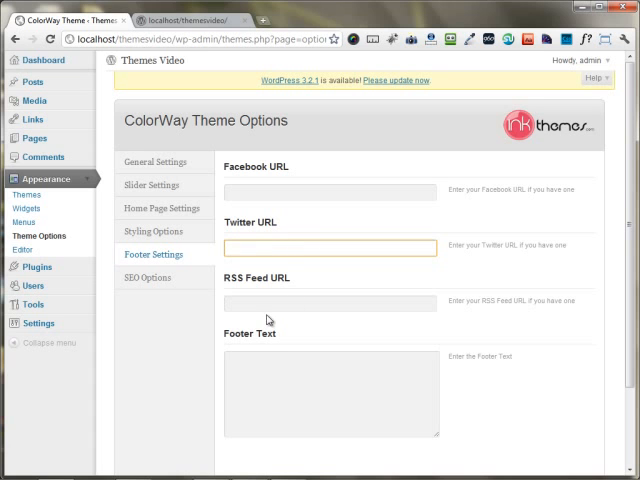
Step: Show the SEO Options tab and scroll through its meta keywords, description and author fields
{"action": "left_click", "coordinate": [147, 277]}
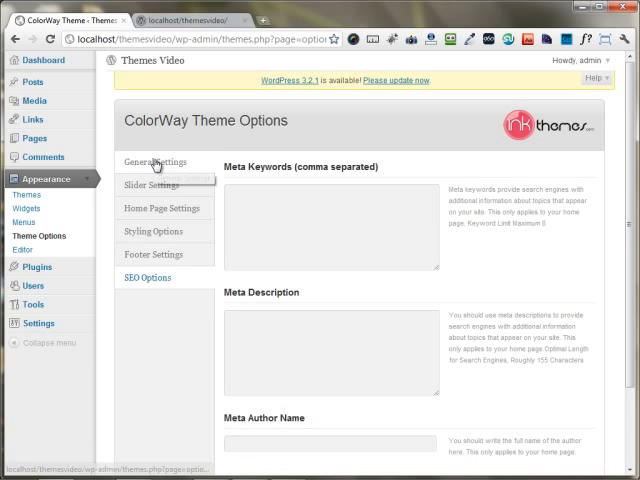
{"action": "scroll", "scroll_direction": "down", "scroll_amount": 3}
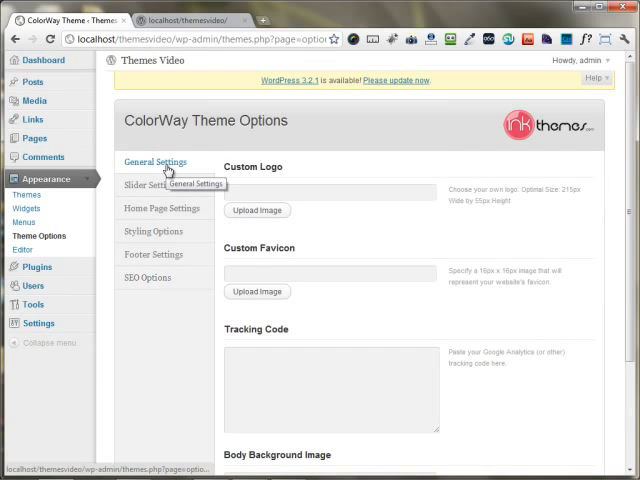
{"action": "mouse_move", "coordinate": [293, 187]}
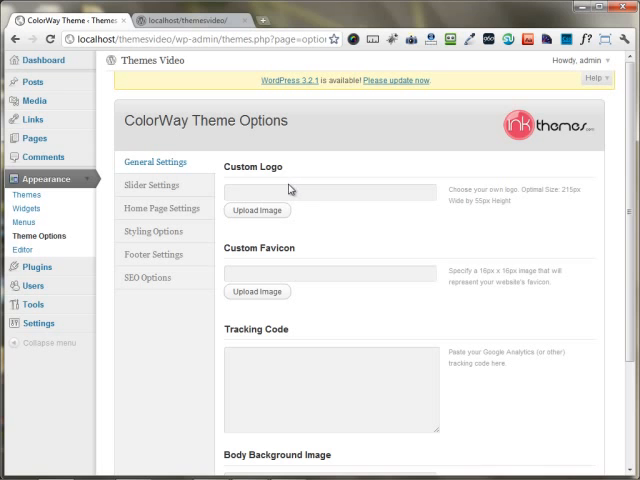
{"action": "mouse_move", "coordinate": [283, 446]}
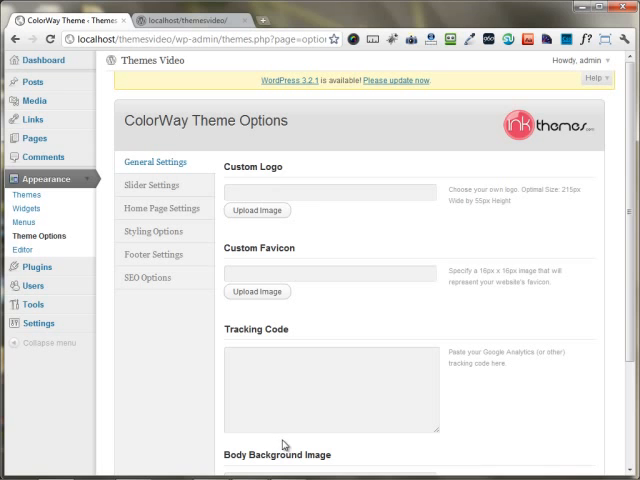